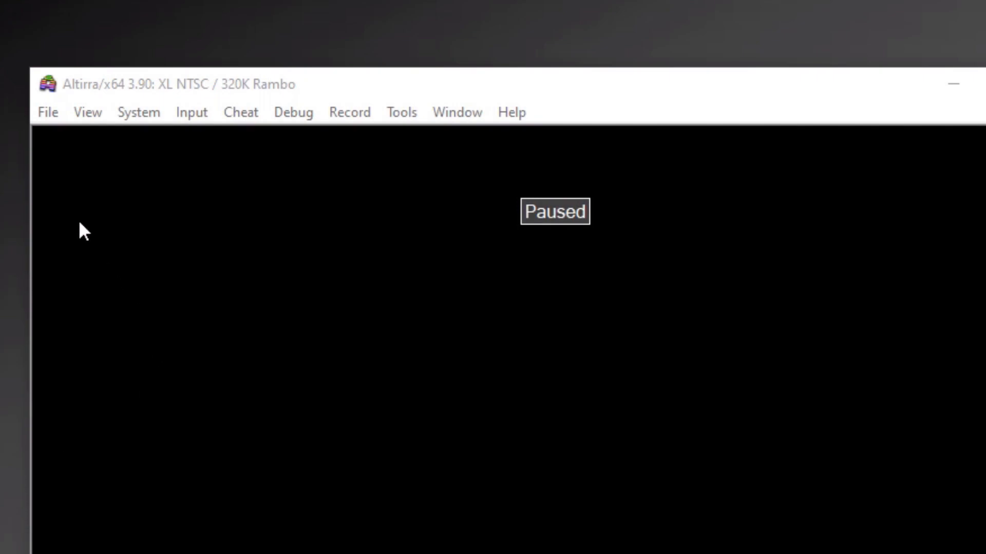
- Mount FlightSimulatorII_DISK1.ATR from the fsim2 folder into drive D1 via the Disk Drives dialog
left_click(48, 112)
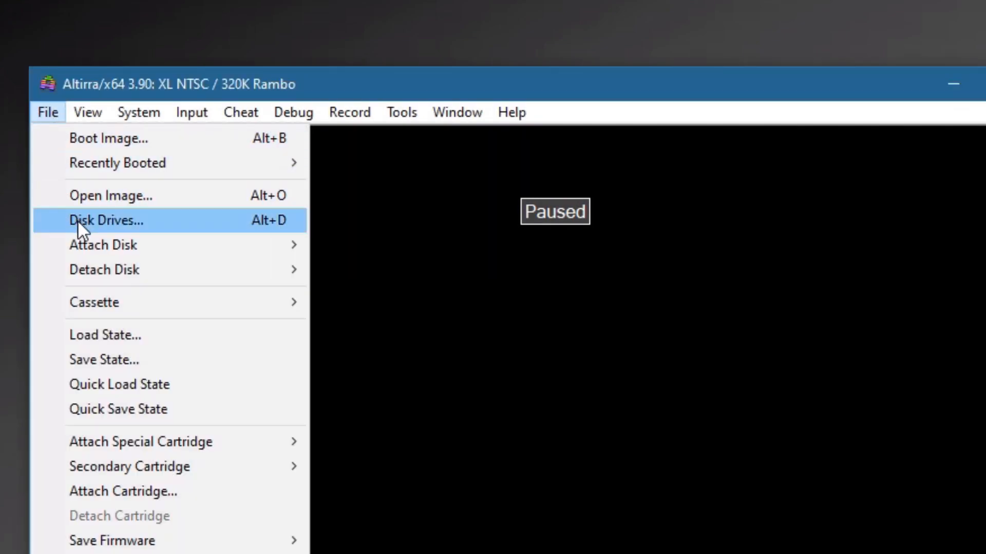
left_click(106, 220)
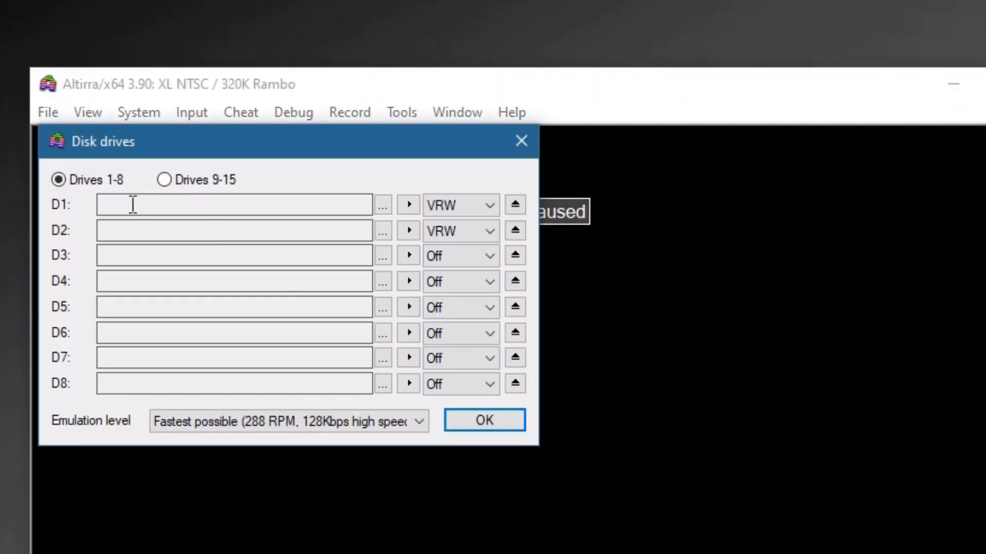
left_click(381, 206)
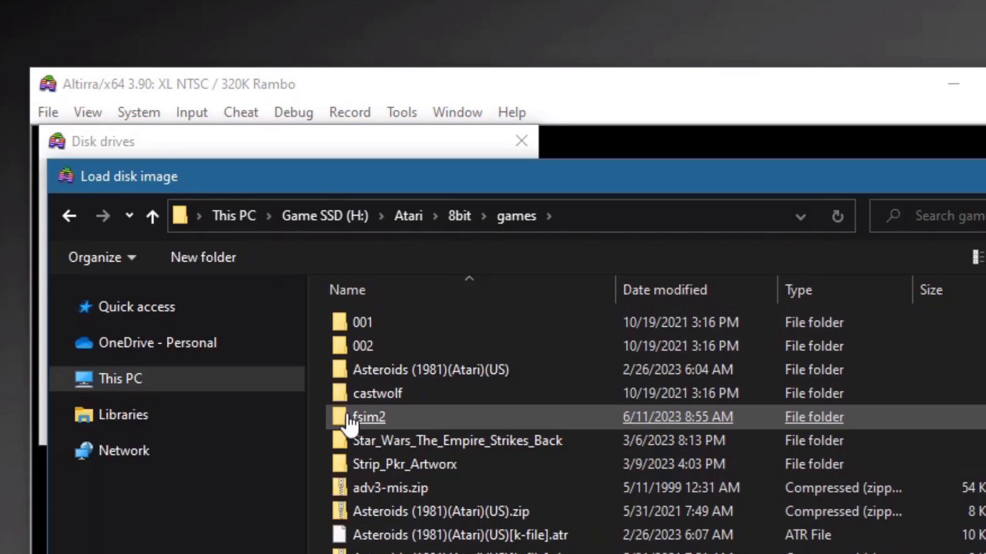
double_click(369, 417)
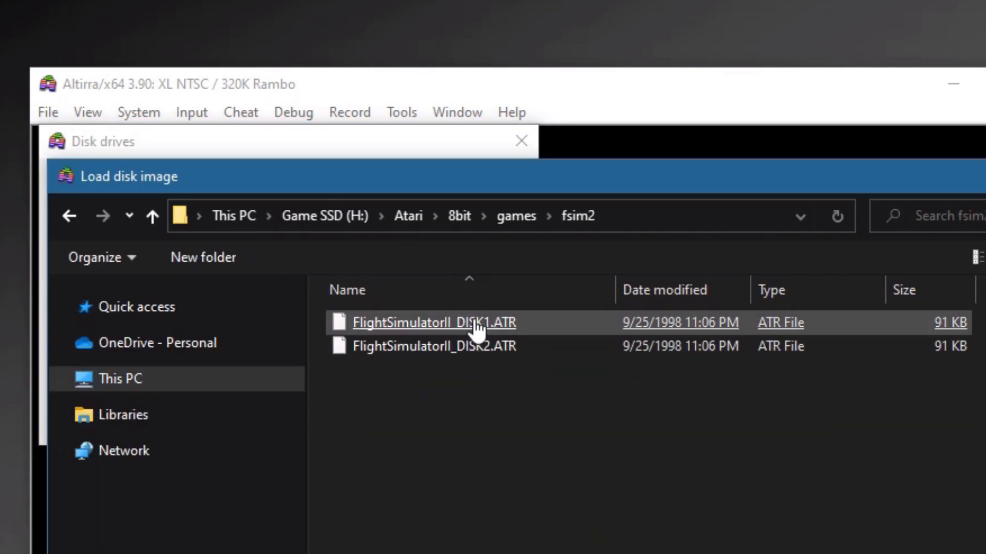
double_click(436, 323)
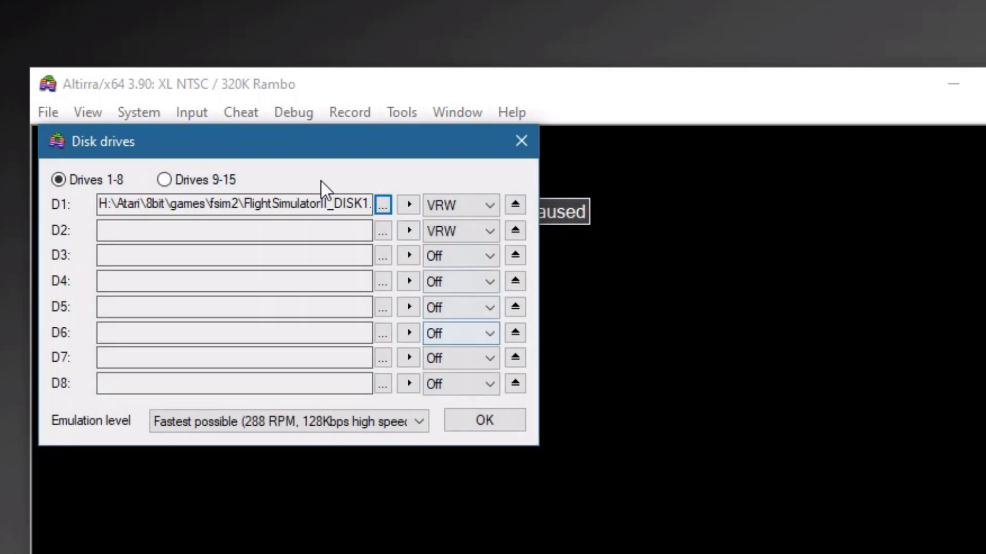
double_click(308, 204)
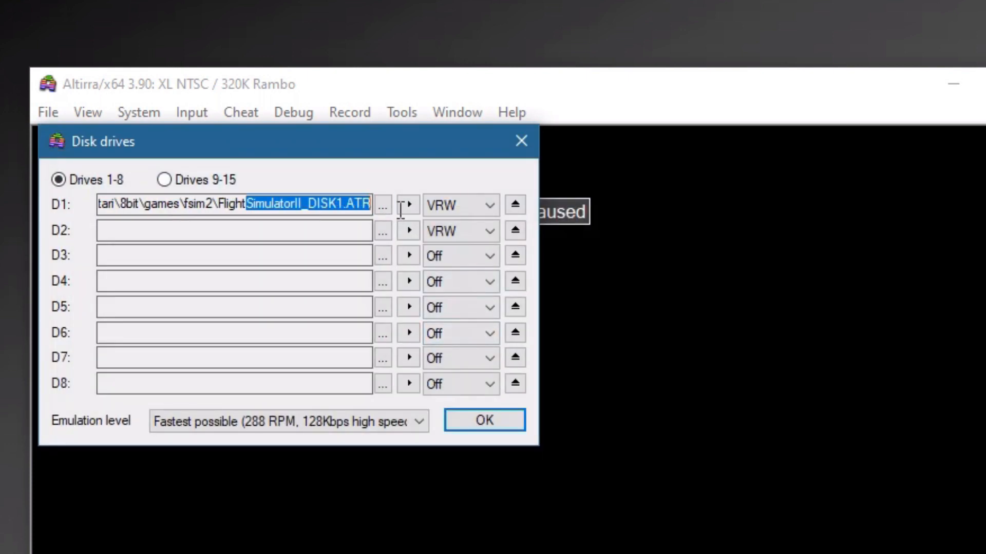
mouse_move(334, 395)
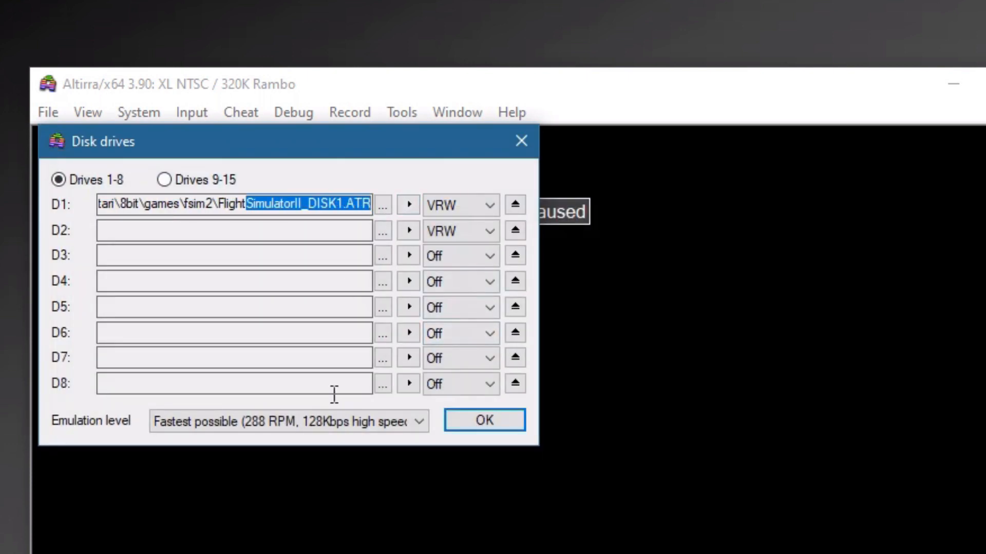
mouse_move(419, 228)
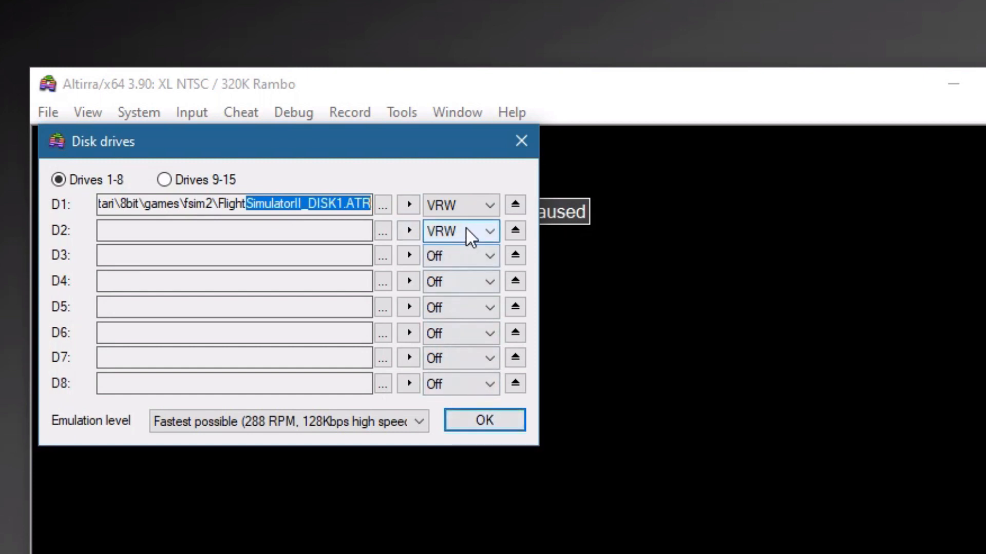
left_click(484, 420)
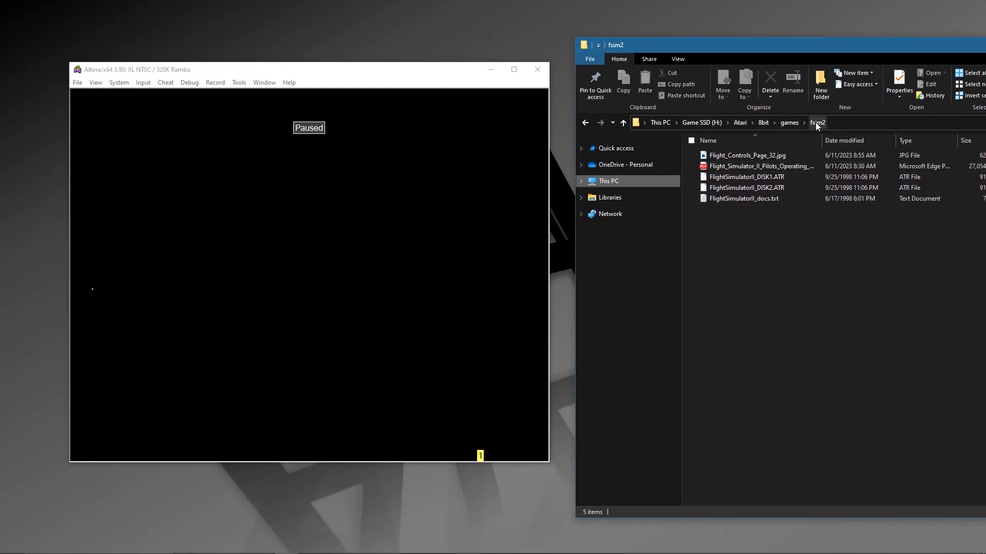
mouse_move(740, 212)
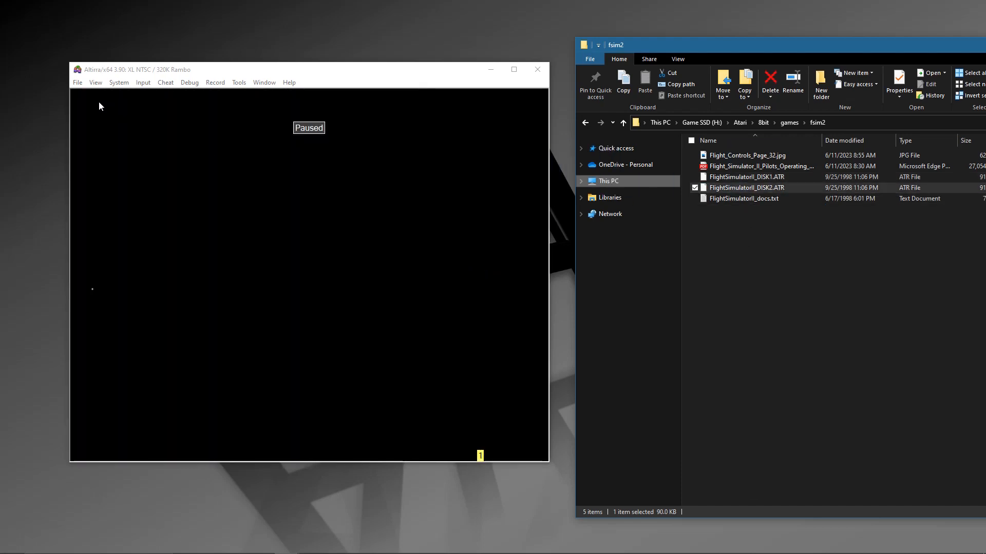
left_click(77, 82)
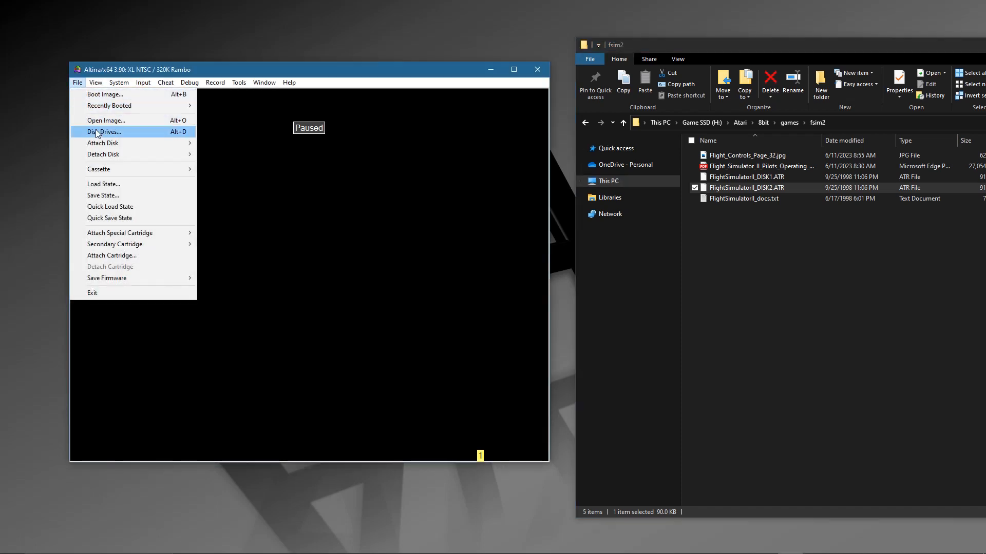
left_click(105, 131)
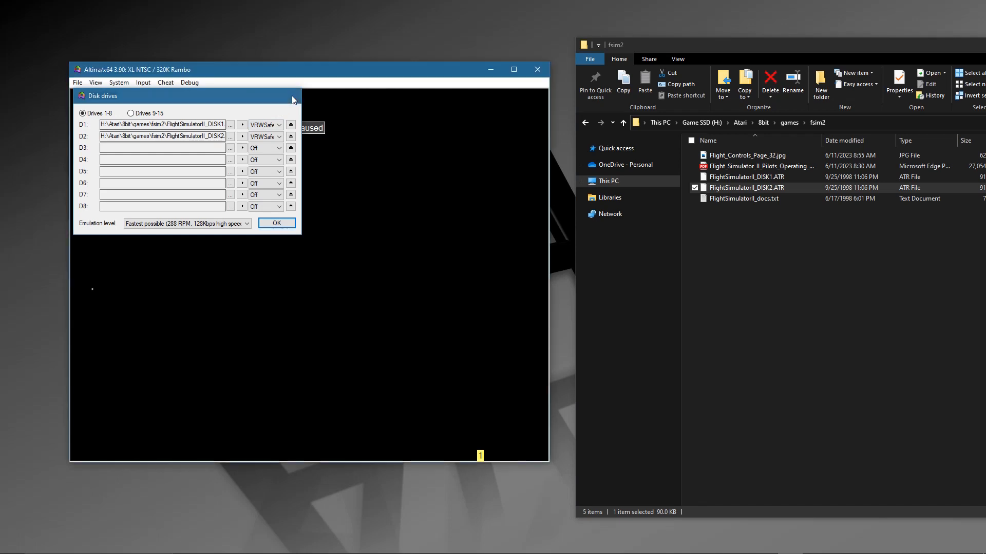
left_click(276, 223)
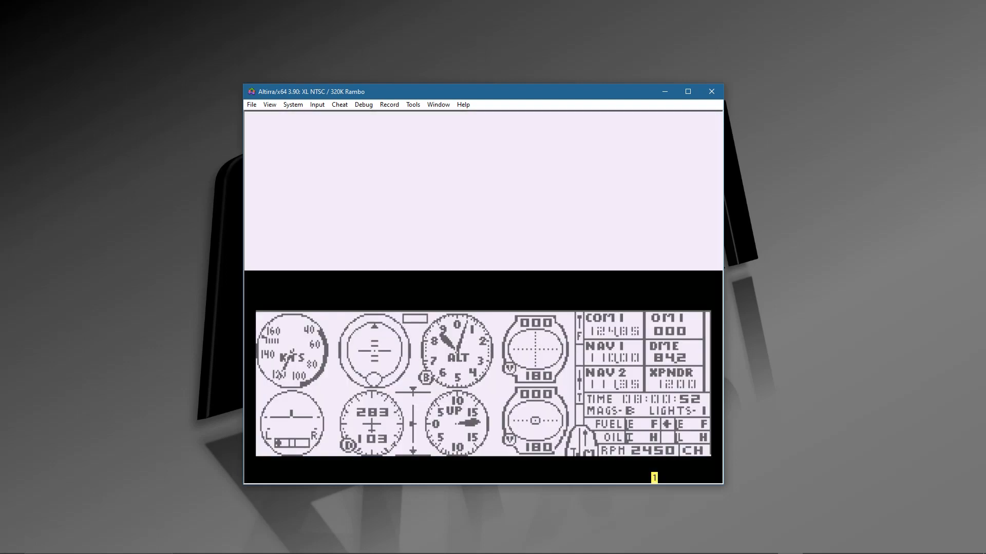
- Confirm with Return so Flight Simulator II continues booting to the cockpit view
key("Return")
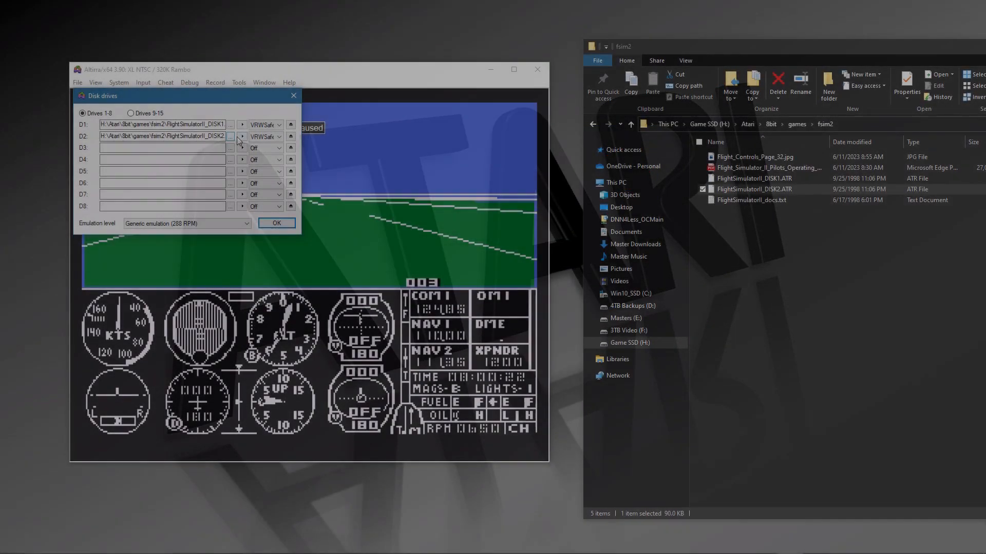
- Expand the Emulation level dropdown listing generic, 810, 1050, XF551 and Speedy drive options
left_click(242, 137)
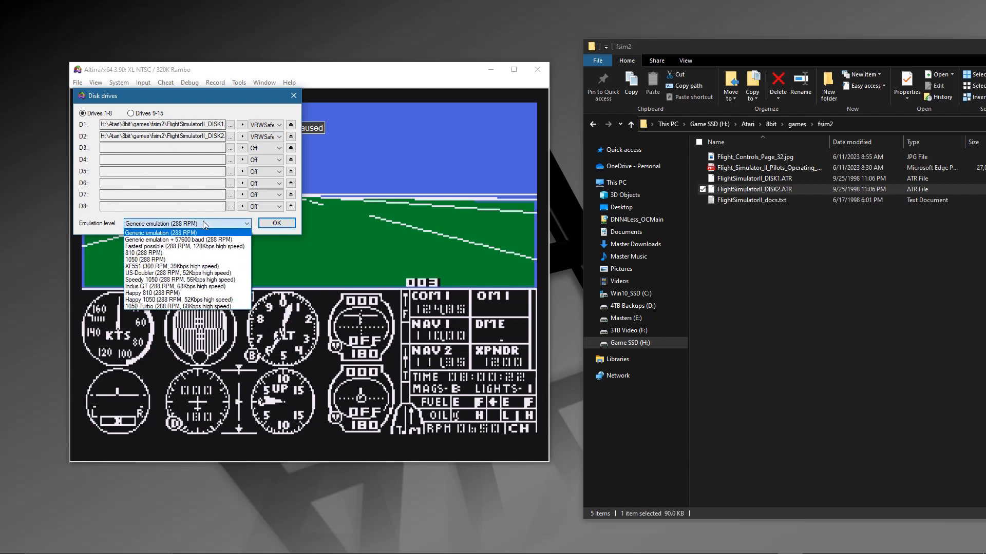
mouse_move(190, 245)
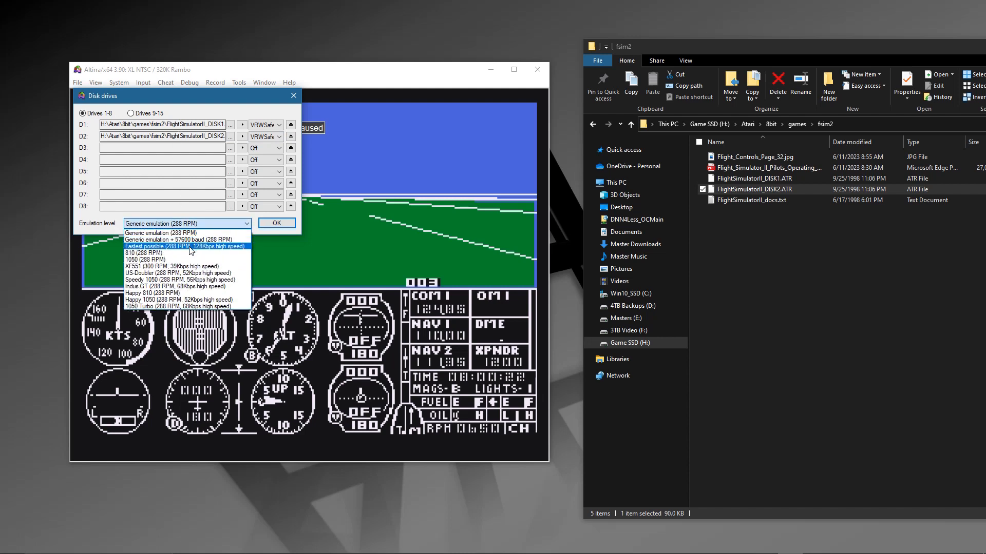
mouse_move(150, 247)
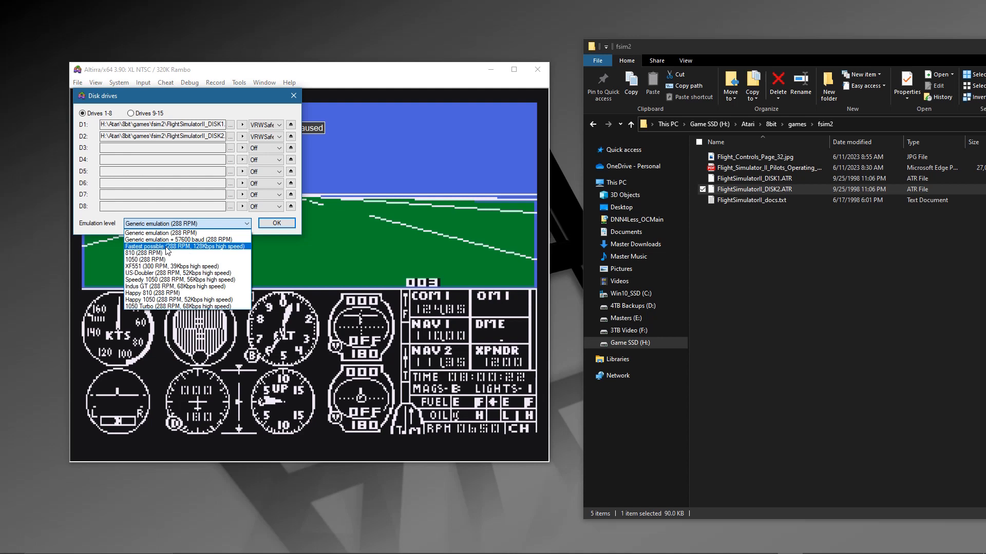
mouse_move(176, 273)
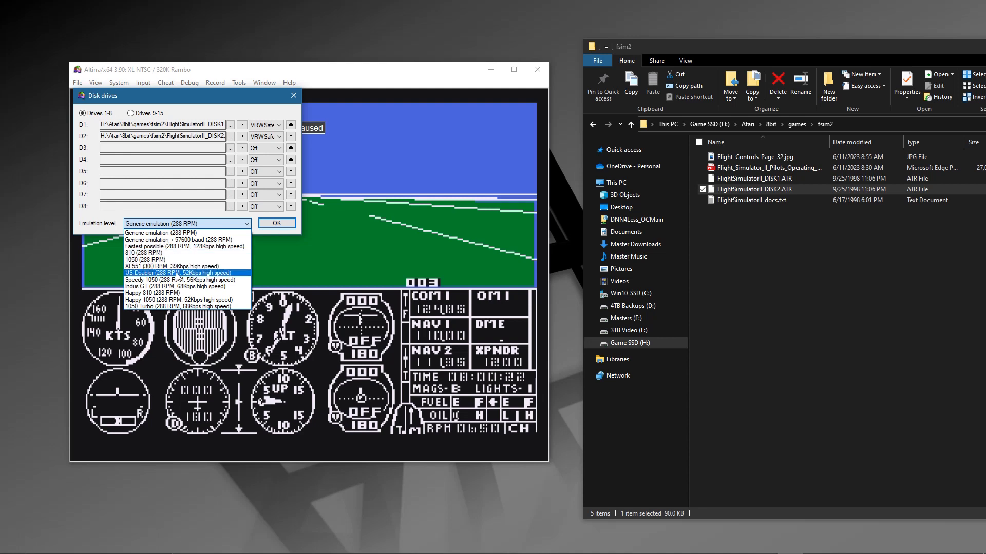
mouse_move(176, 280)
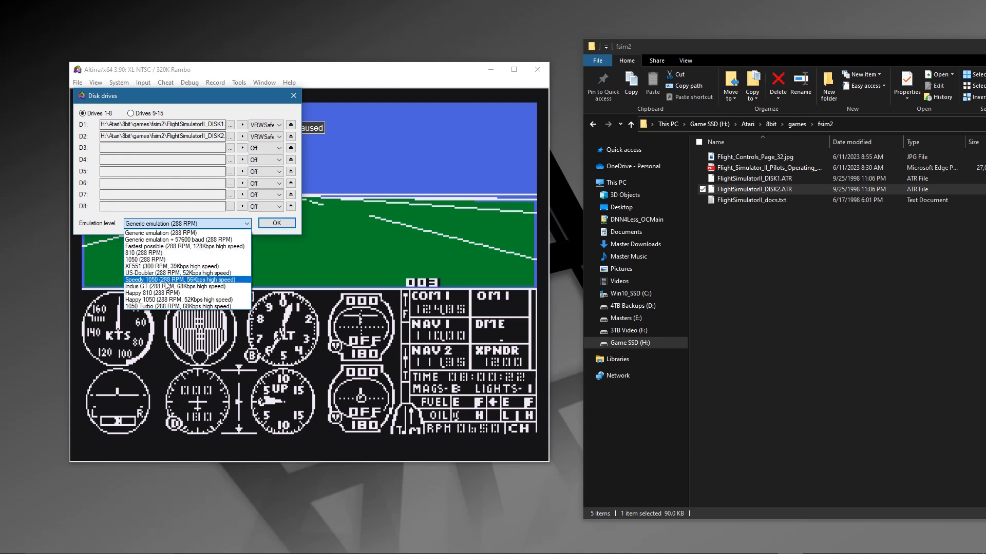
mouse_move(202, 287)
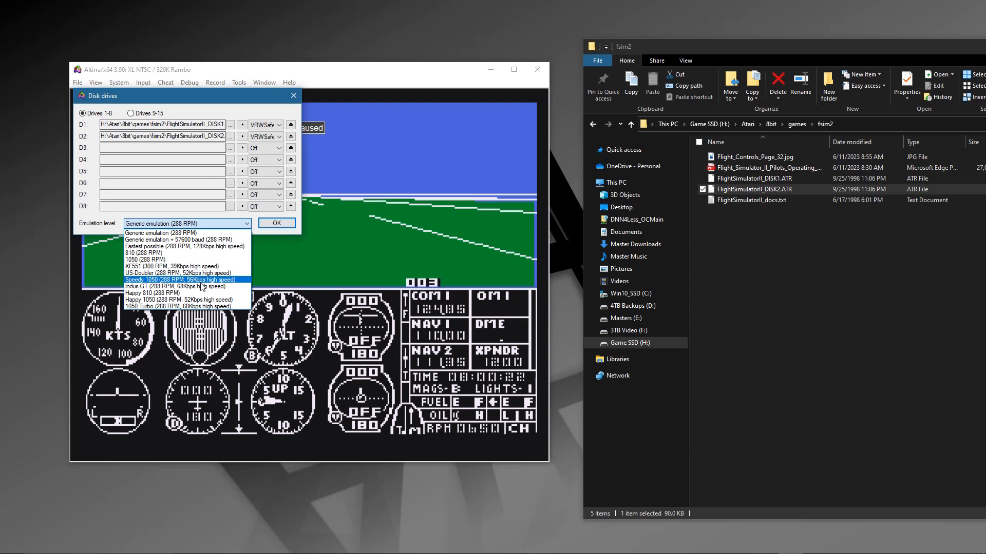